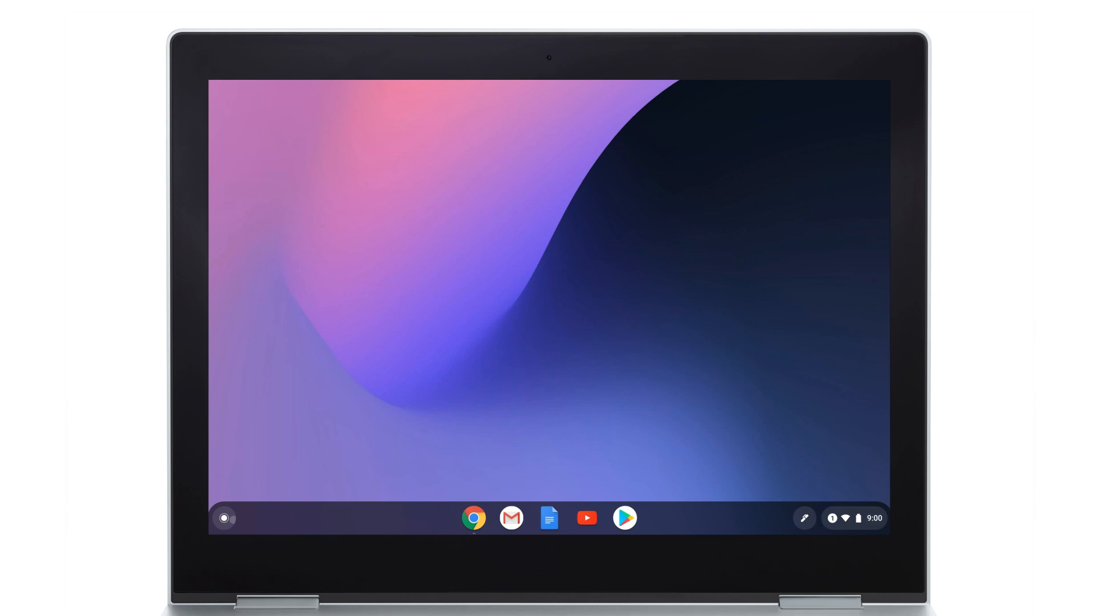
Step: Open the launcher and expand it to the full app grid showing Files
click(224, 518)
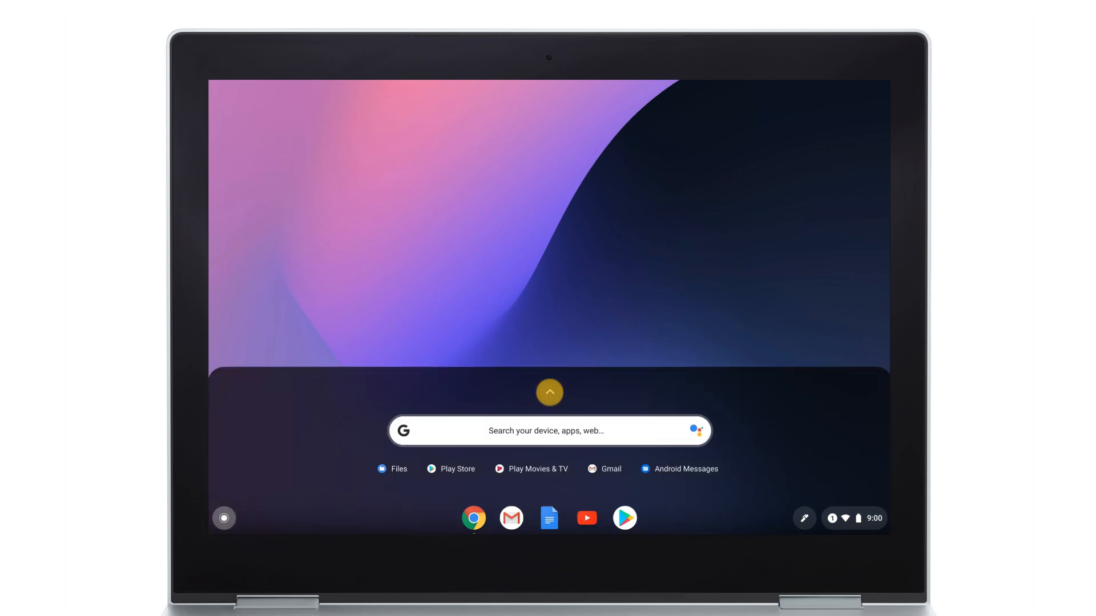
click(549, 392)
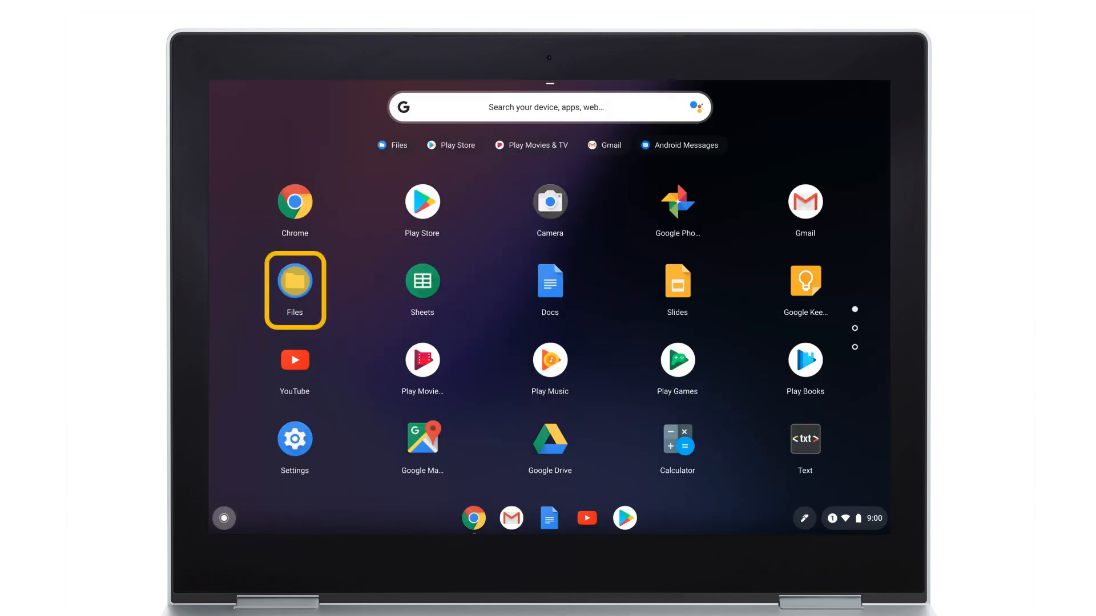
Step: Open Files to Downloads, then bring up the beach photo's save menu in Chrome
click(294, 283)
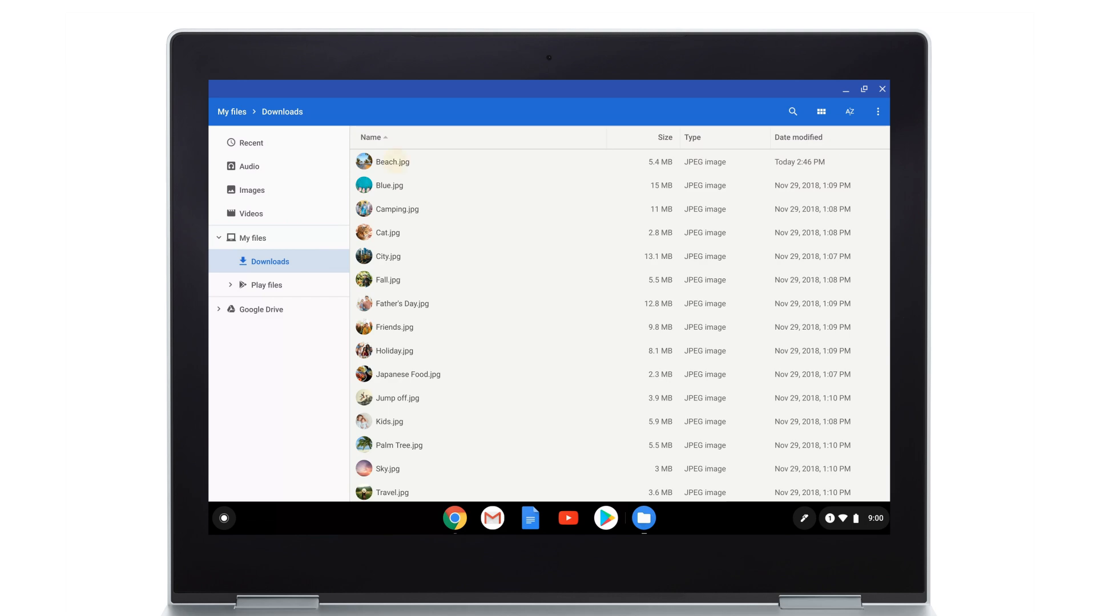
double_click(393, 162)
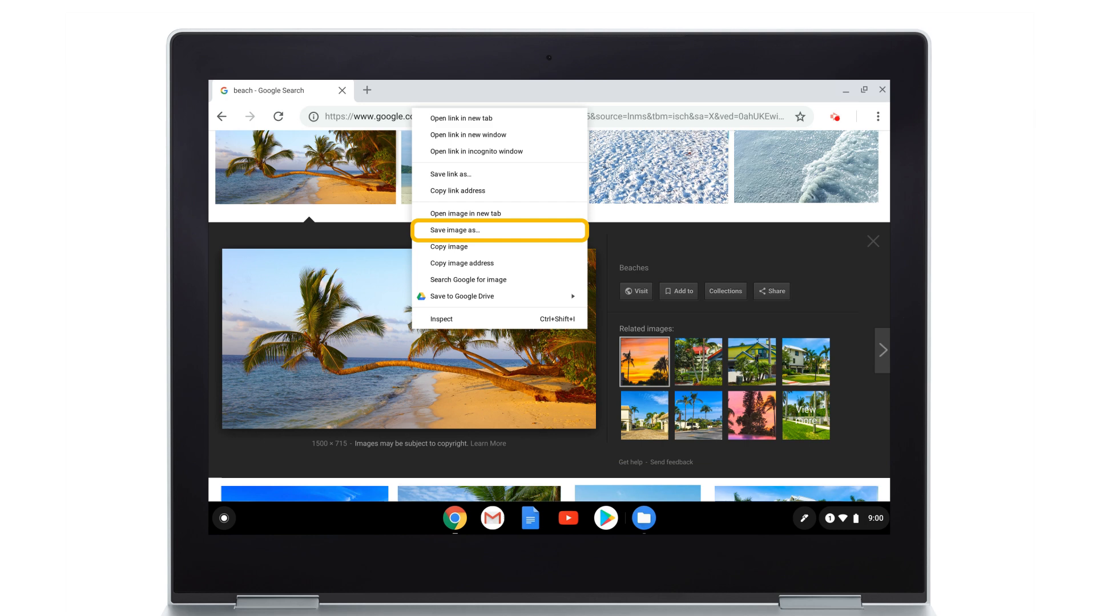
Step: Save the palm-tree beach image to Downloads as Beach.jpg
click(453, 229)
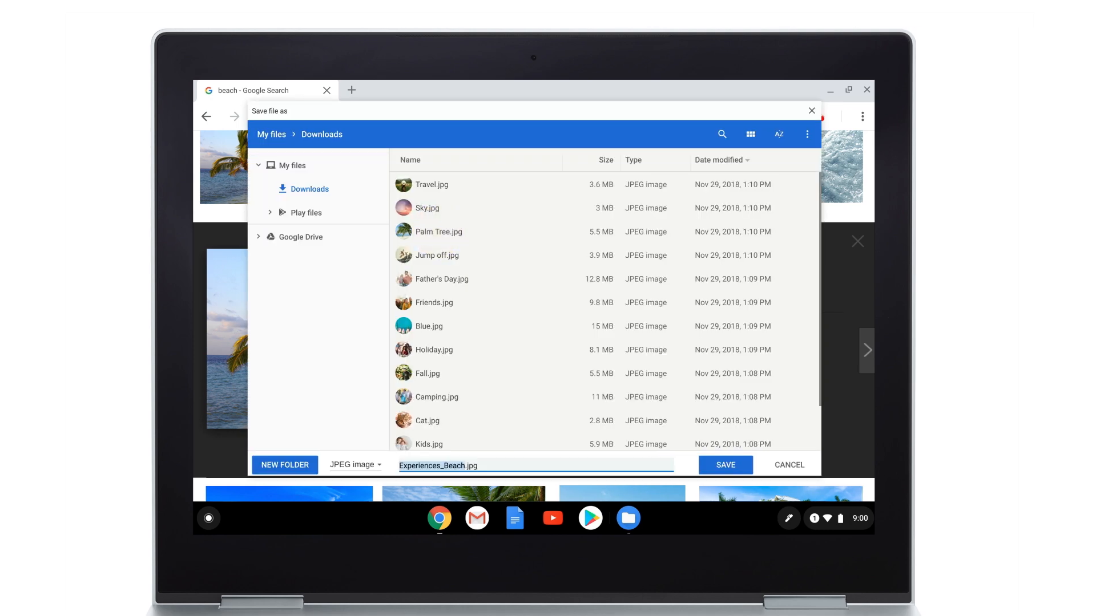
key(ctrl+s)
text(Beach.jpg)
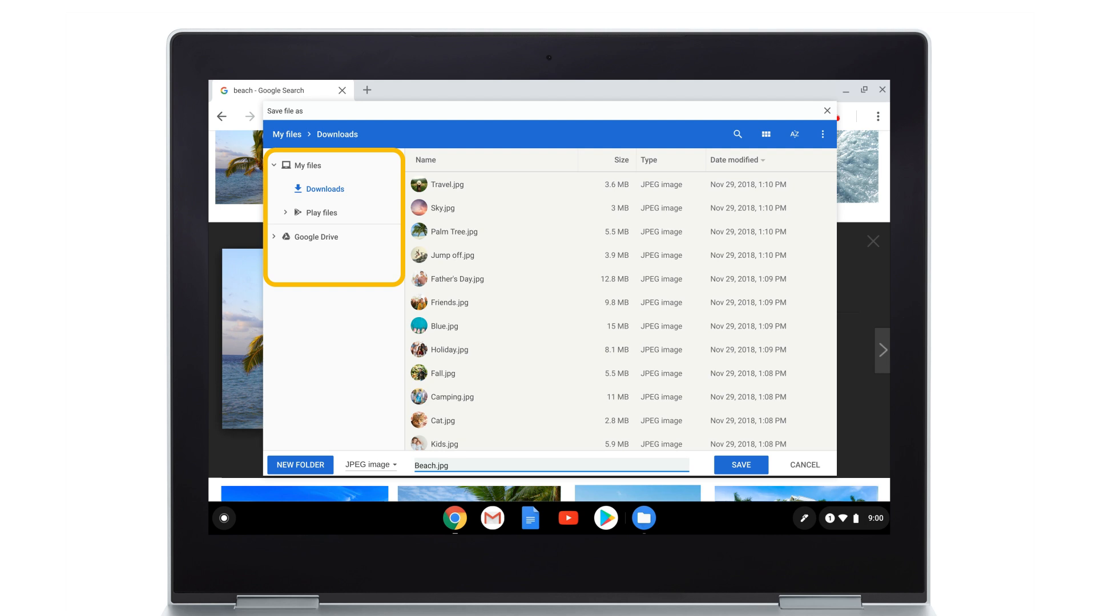
click(300, 464)
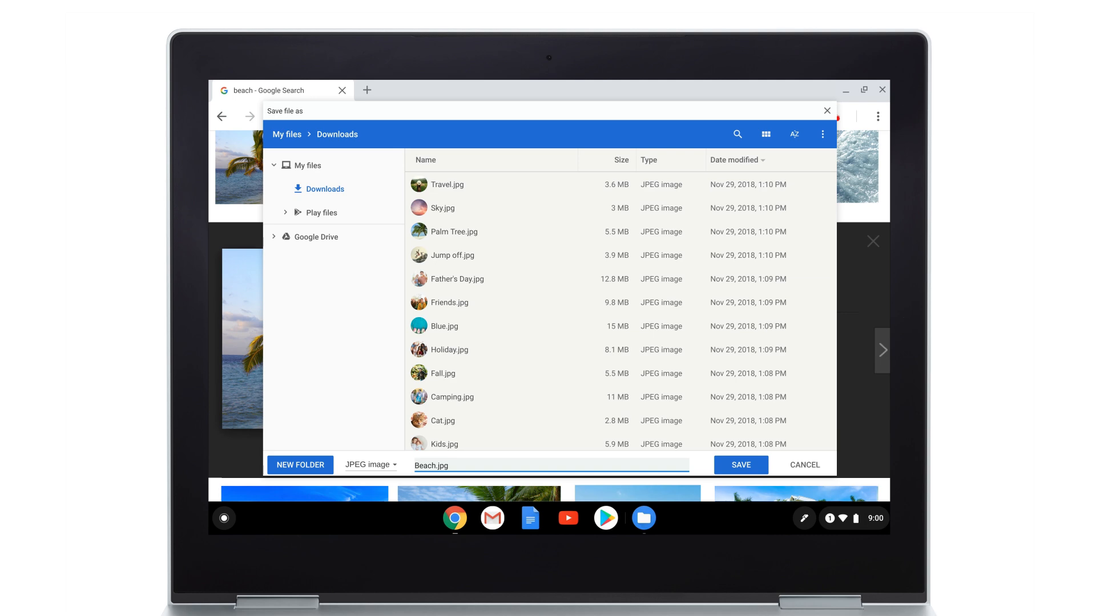
click(741, 465)
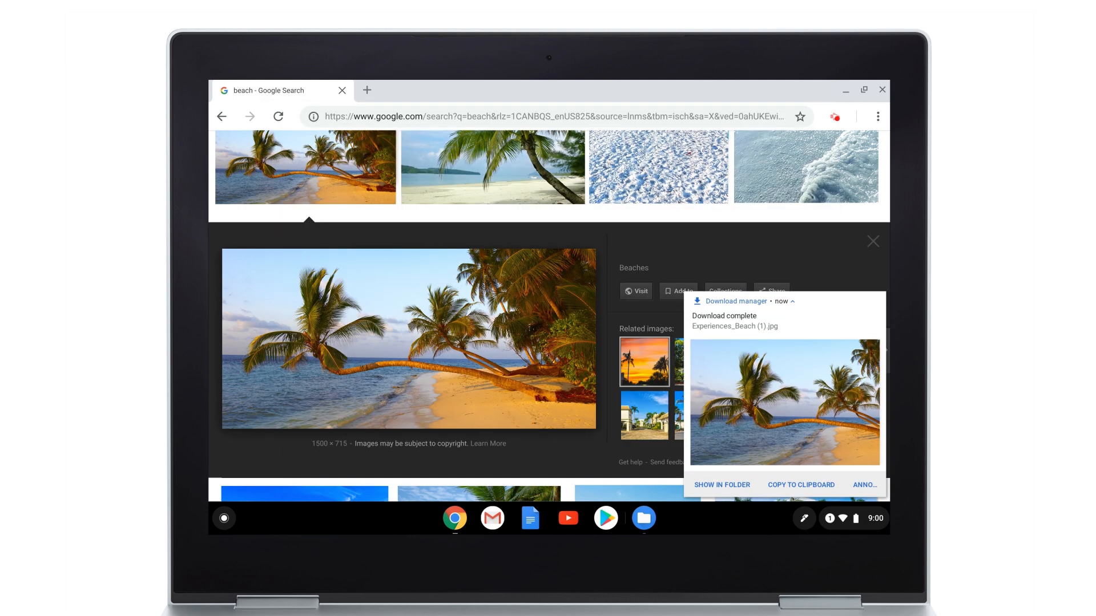
Step: Show Beach.jpg in Downloads and rename it to Tree.jpg
click(721, 484)
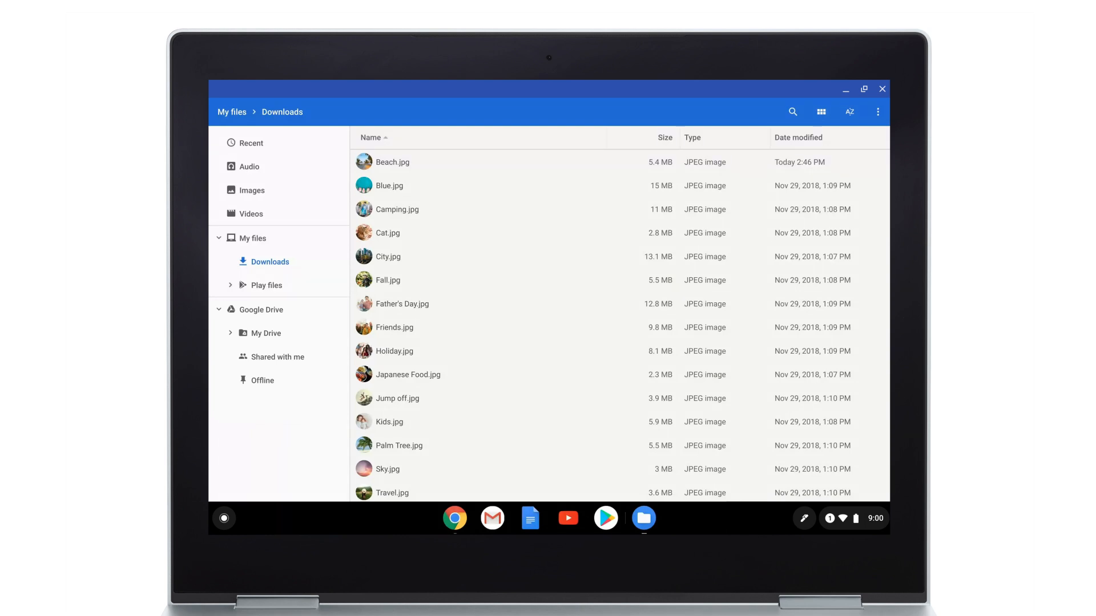
click(393, 161)
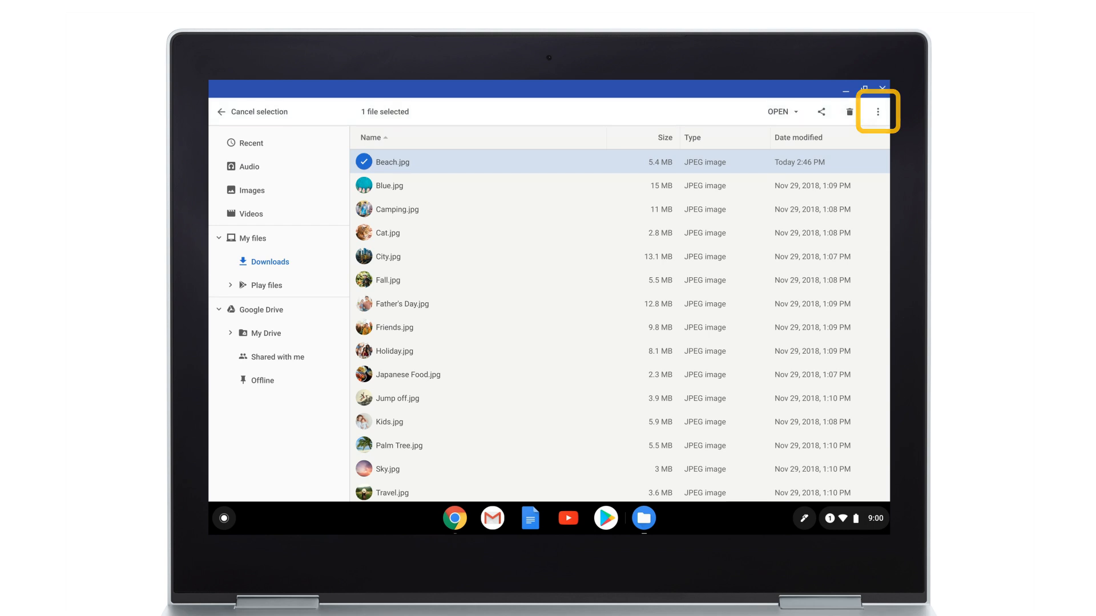
click(878, 111)
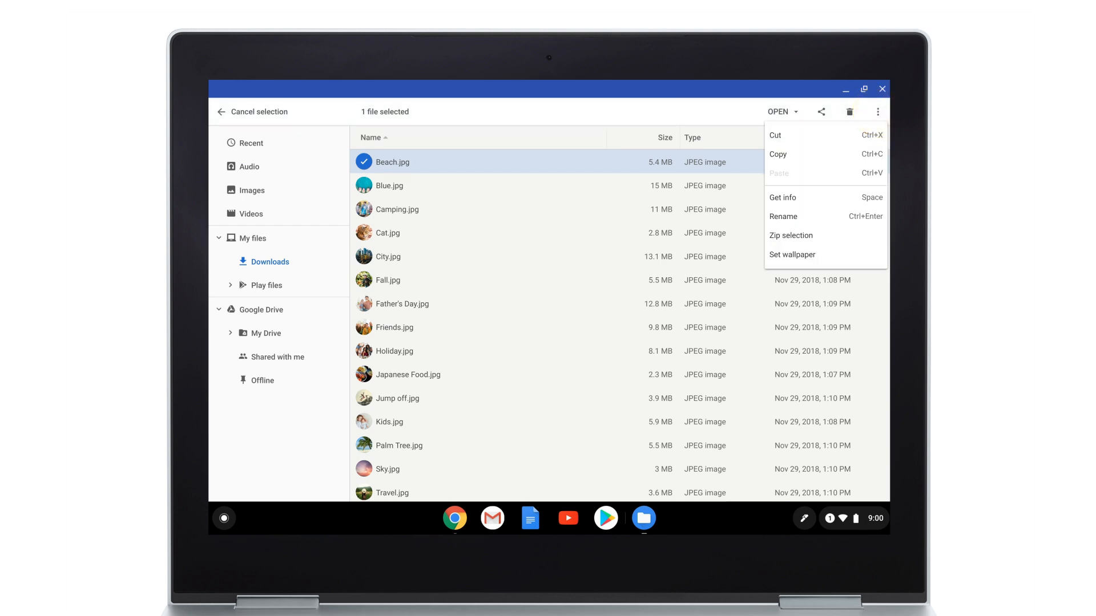
click(782, 216)
text(Tree)
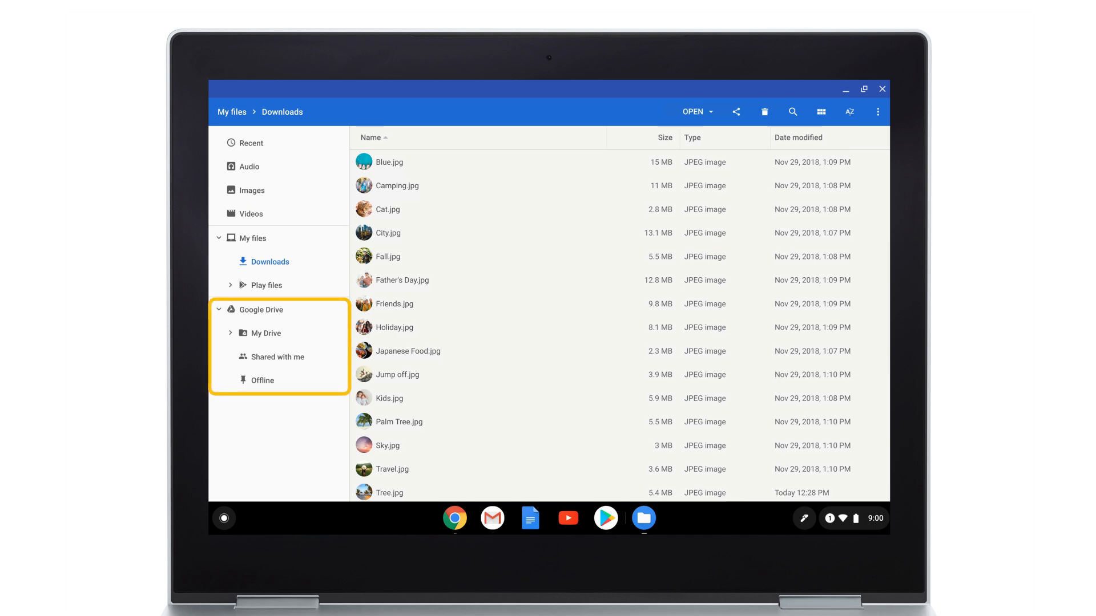
Step: Select Tree.jpg in Downloads to sync it to Drive, then clear the selection
click(364, 493)
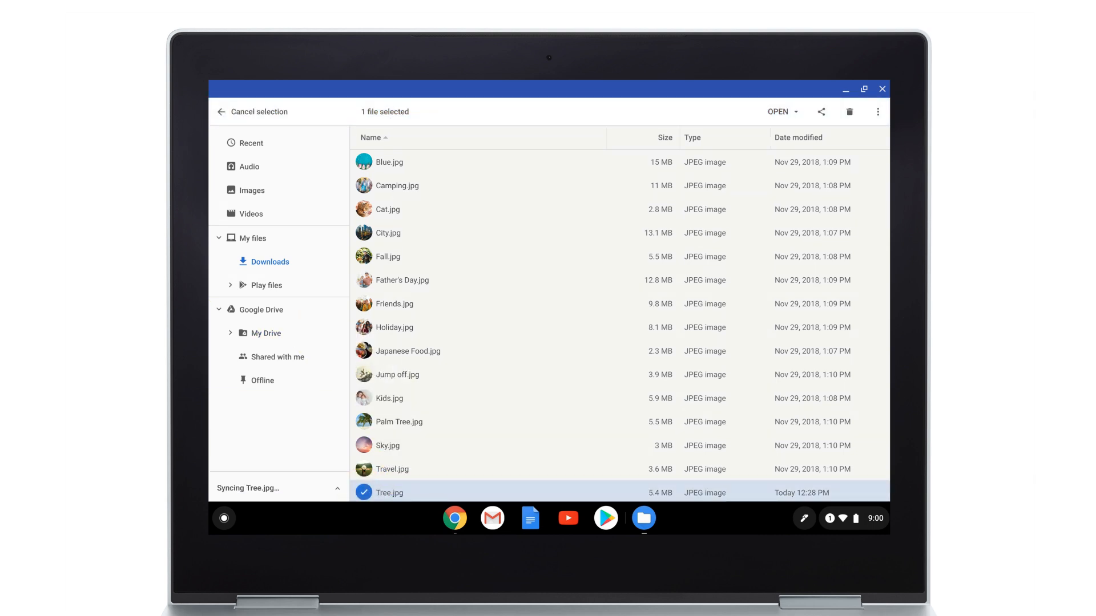
click(221, 111)
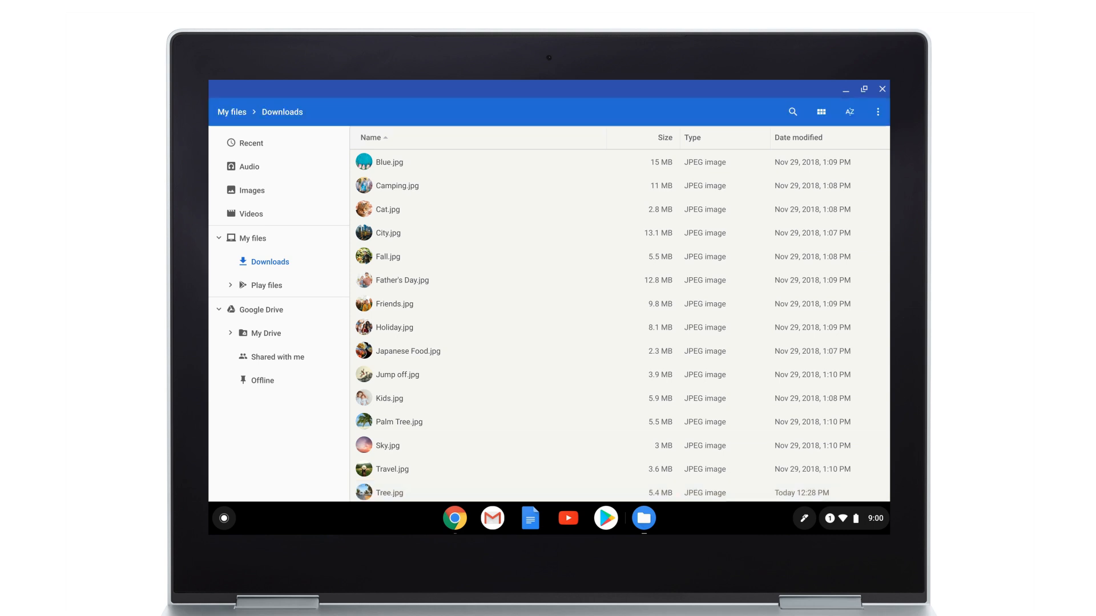
Step: Delete Tree.jpg from Downloads and confirm the deletion
click(389, 492)
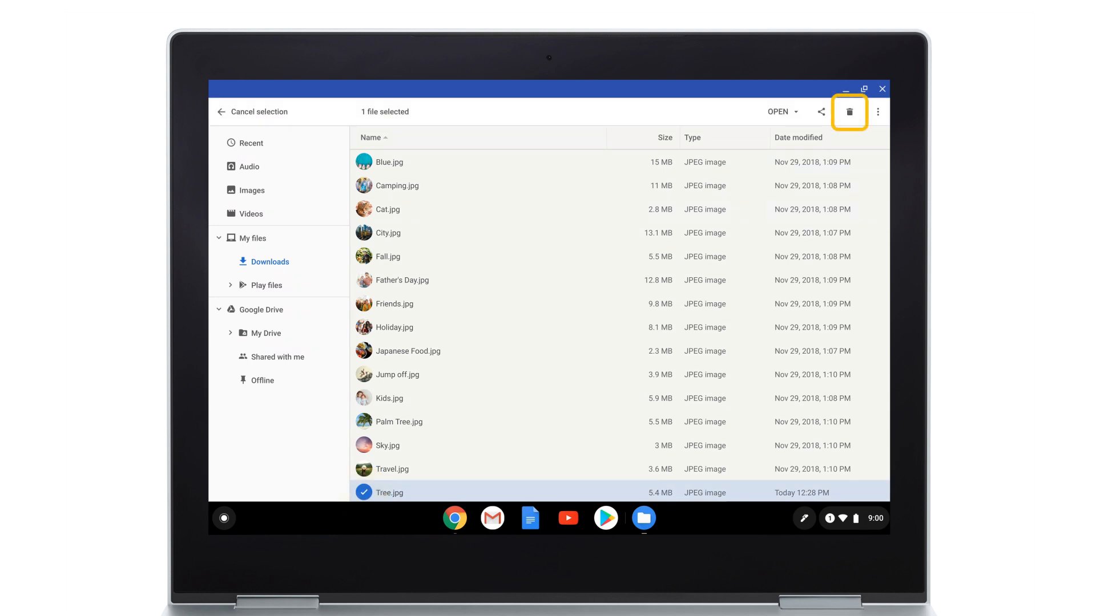
click(848, 112)
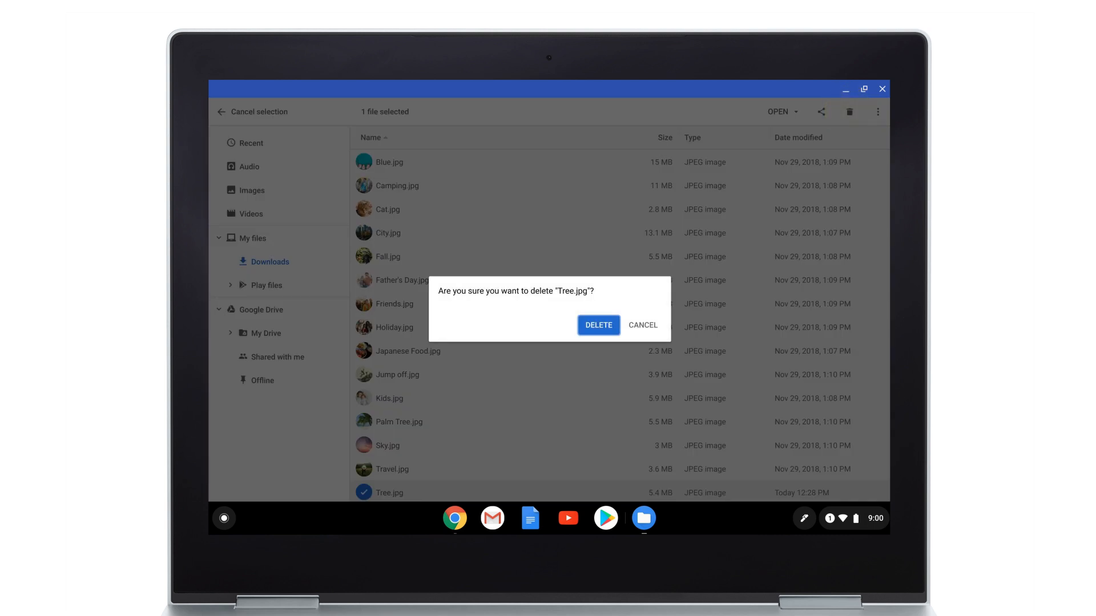
click(598, 325)
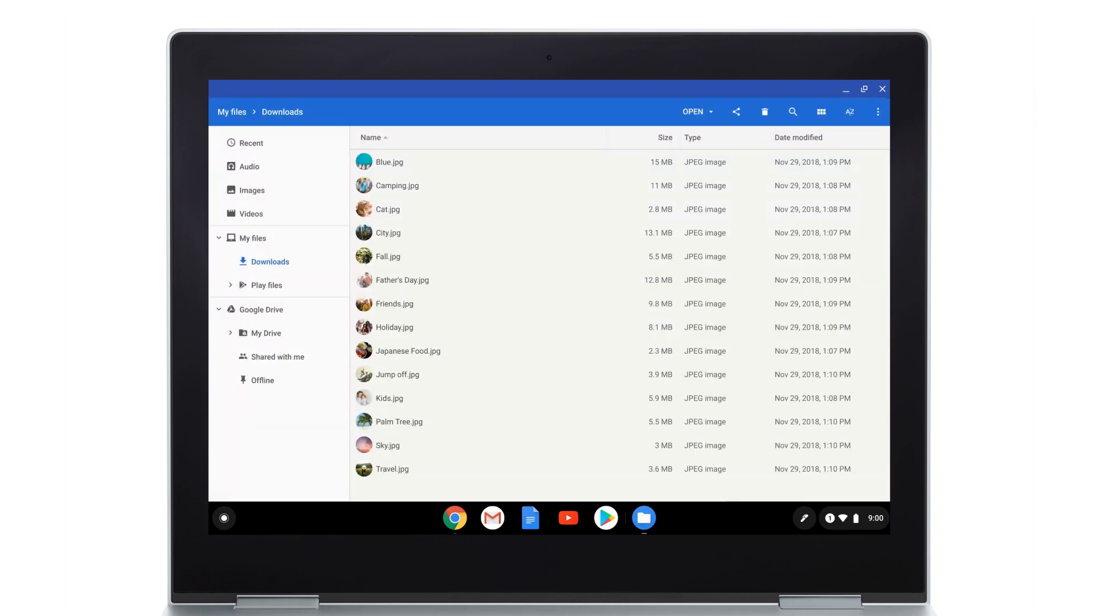